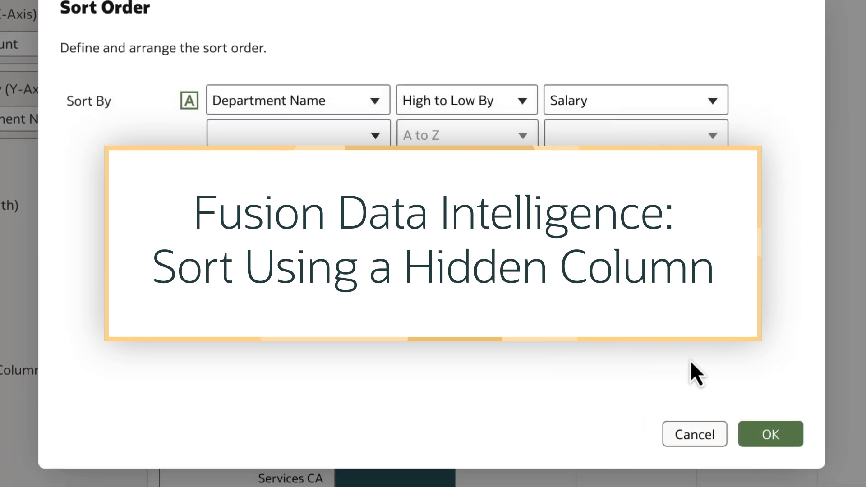
# Show Canvas 2, where the Headcount by Department Name chart lists departments alphabetically
pyautogui.click(770, 434)
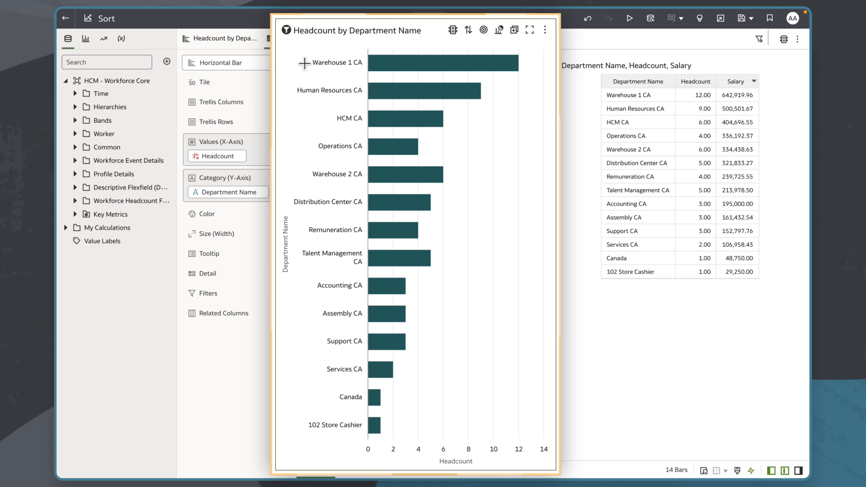
pyautogui.moveTo(328, 428)
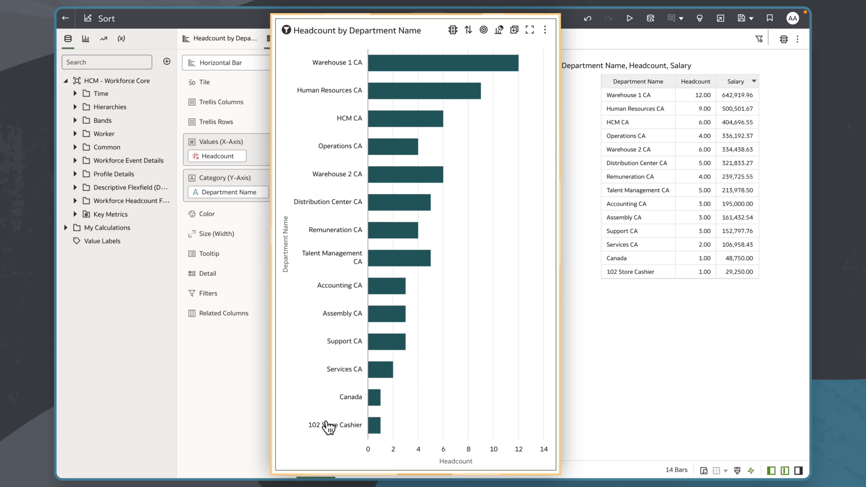
pyautogui.click(529, 29)
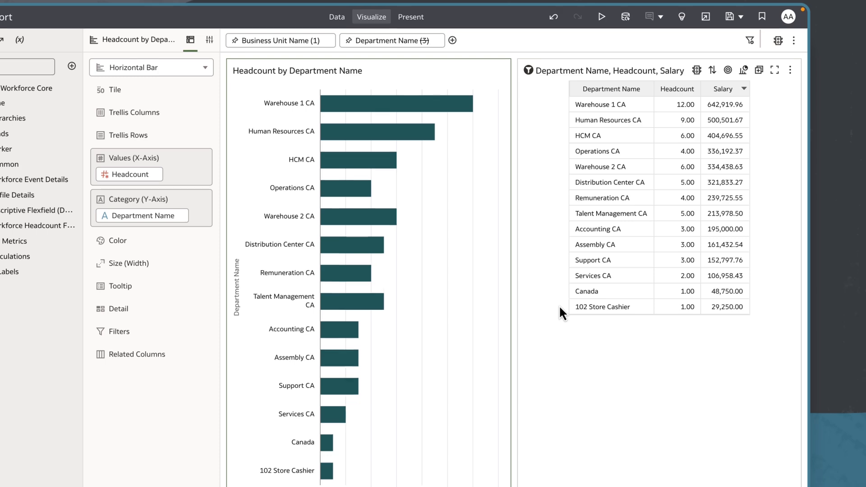
pyautogui.scroll(-3)
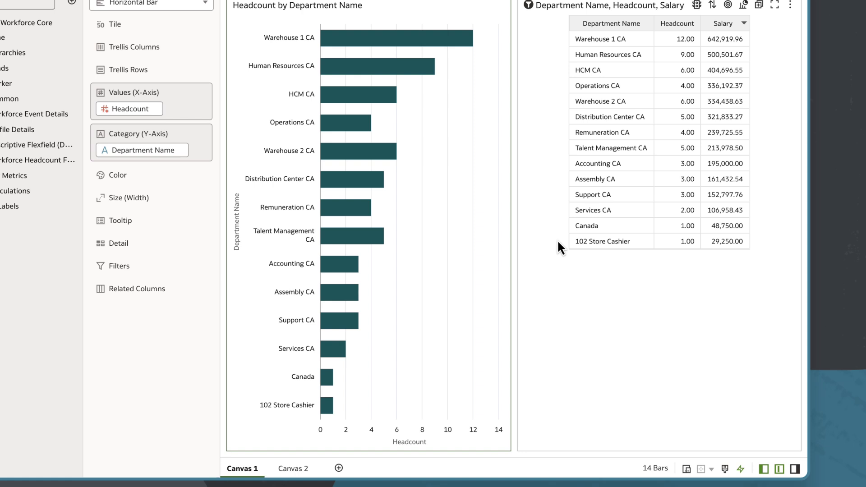
pyautogui.click(292, 468)
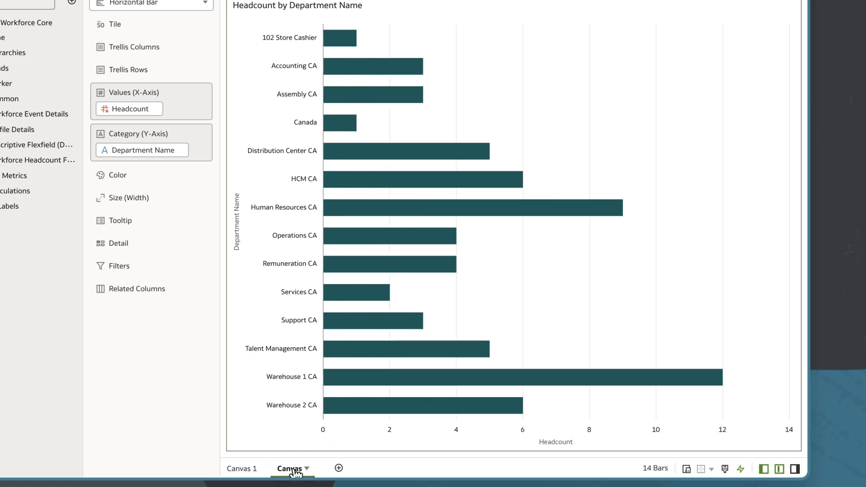
pyautogui.rightClick(551, 182)
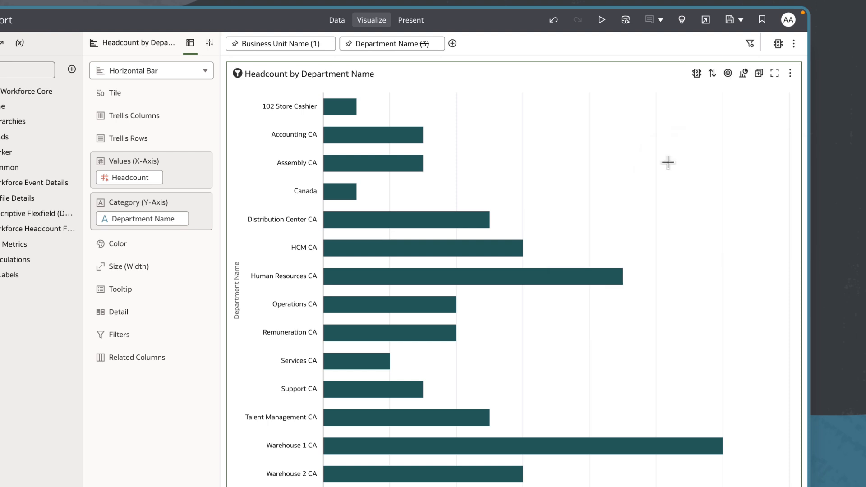
pyautogui.moveTo(709, 93)
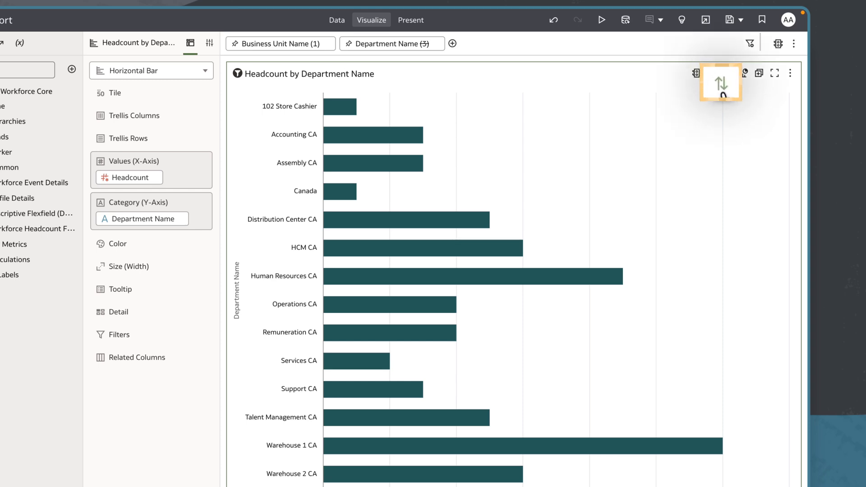
# Sort the Department Name bars high to low by Headcount in Sort Order
pyautogui.click(720, 82)
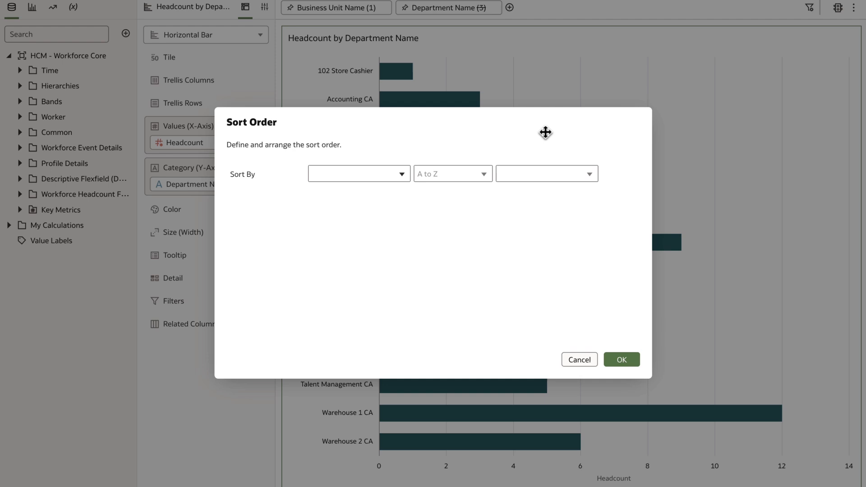
pyautogui.moveTo(399, 184)
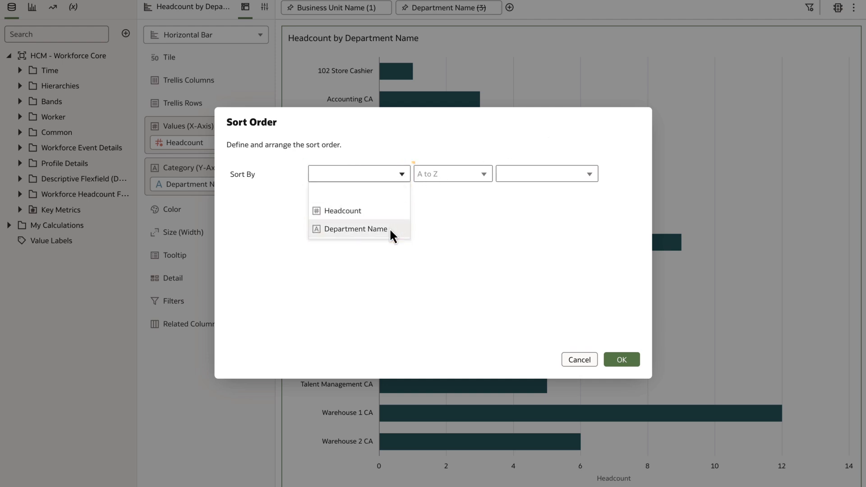
pyautogui.click(354, 228)
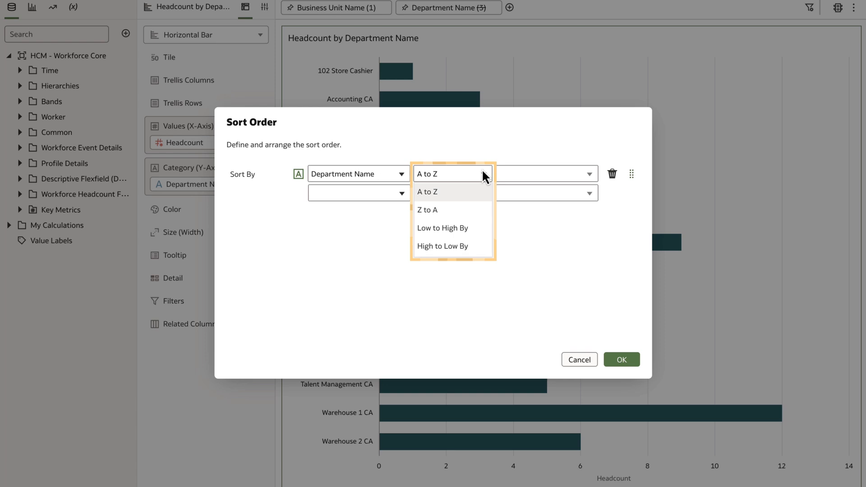
pyautogui.click(442, 246)
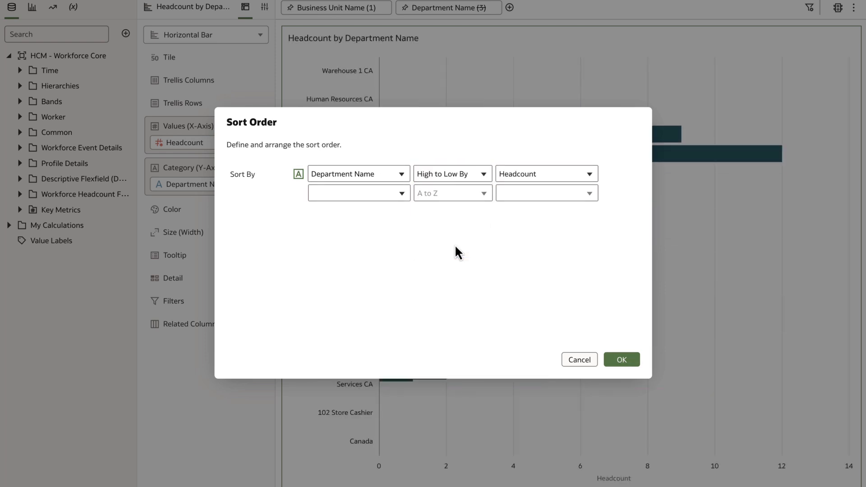
# Switch the sort measure to hidden Salary from Facts - Compensation and confirm
pyautogui.click(591, 173)
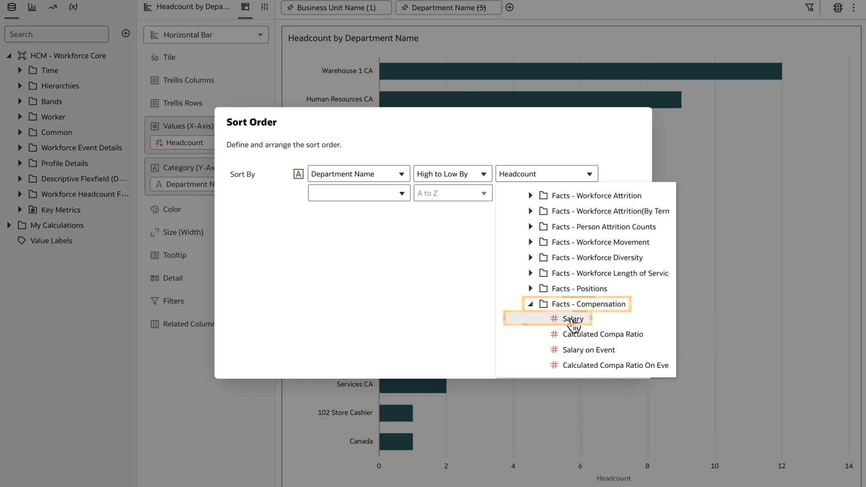
pyautogui.click(573, 319)
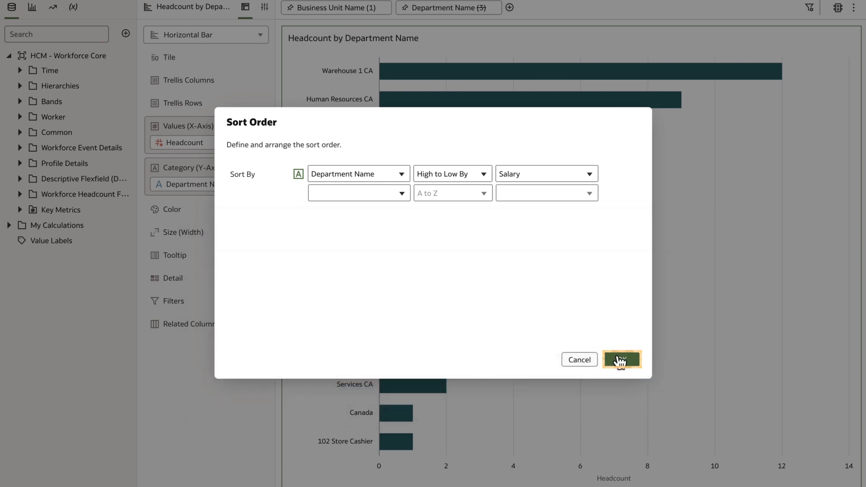
pyautogui.click(621, 359)
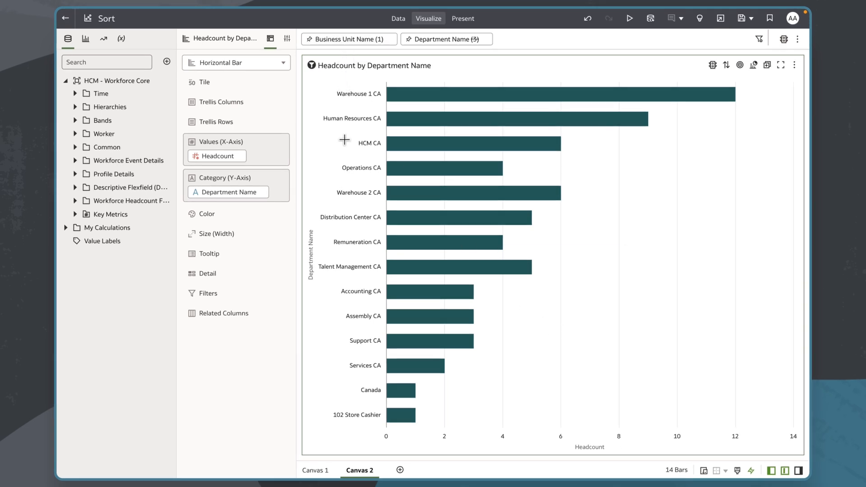
pyautogui.moveTo(569, 364)
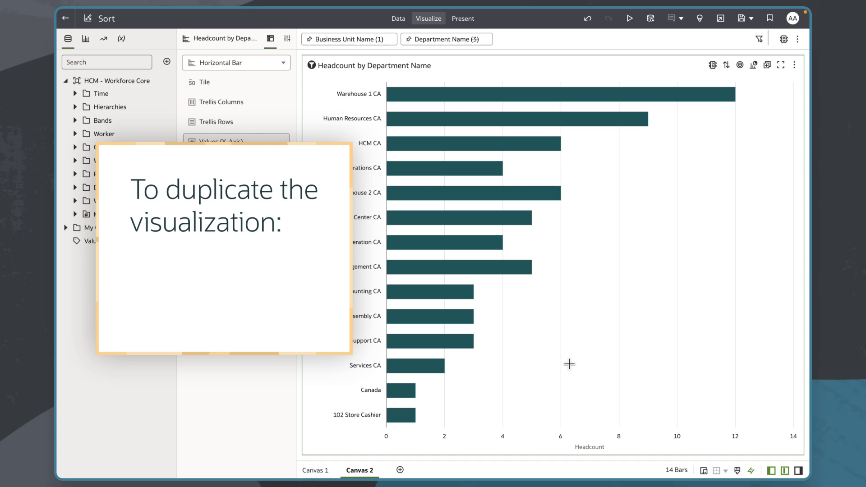
# Duplicate the salary-sorted headcount chart with Edit > Duplicate Visualization
pyautogui.rightClick(569, 364)
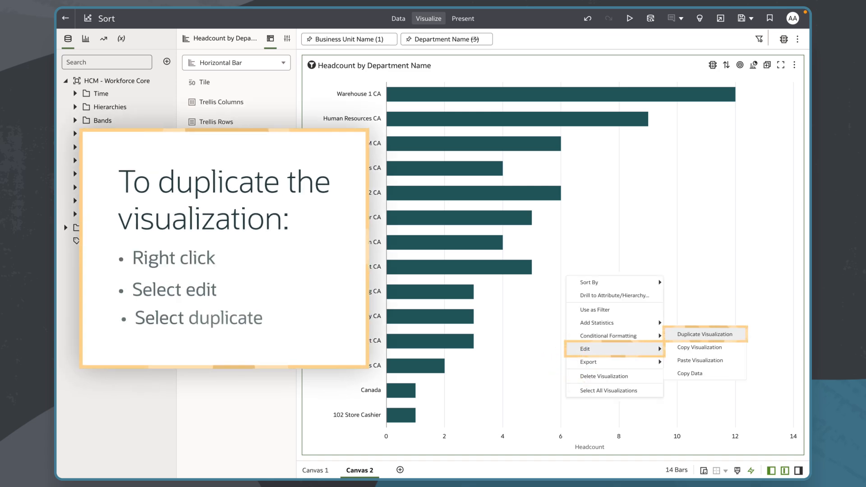
pyautogui.click(703, 333)
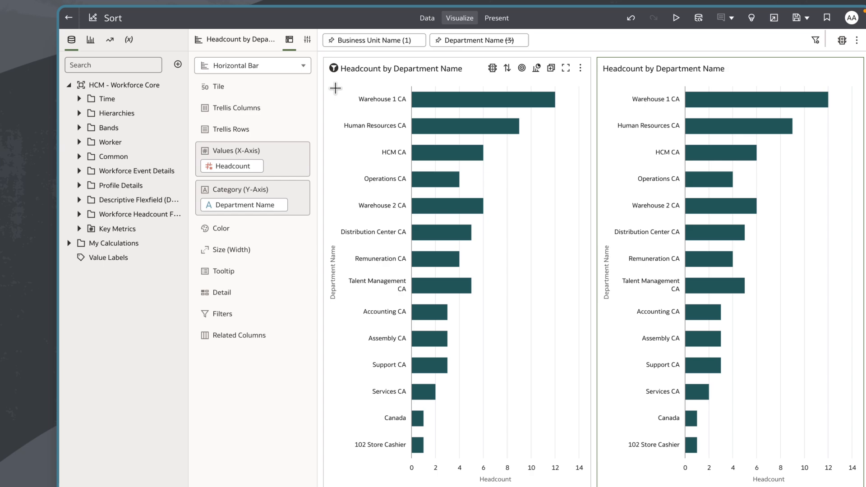
pyautogui.click(252, 65)
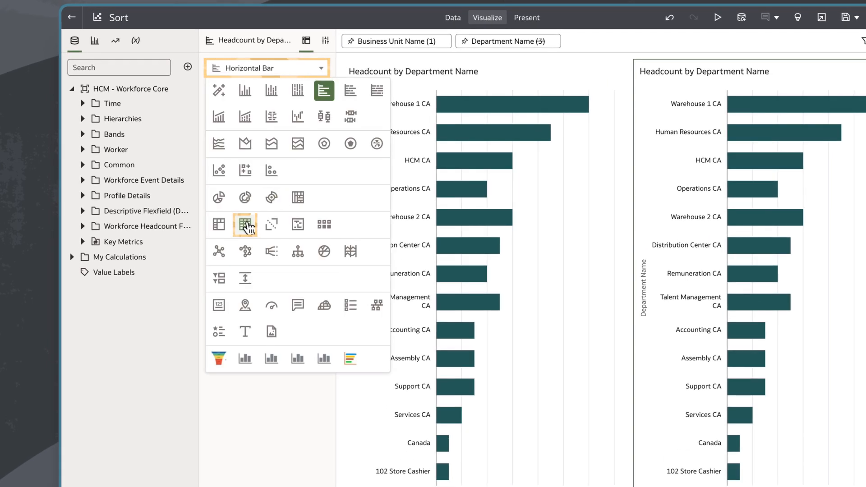
# Convert the copy to a Department Name, Headcount, Salary table sorted by Salary descending
pyautogui.click(244, 225)
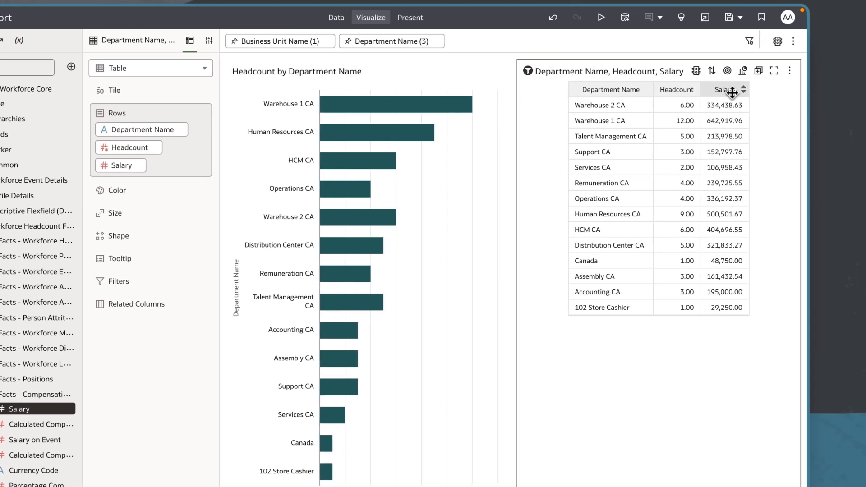
pyautogui.click(733, 89)
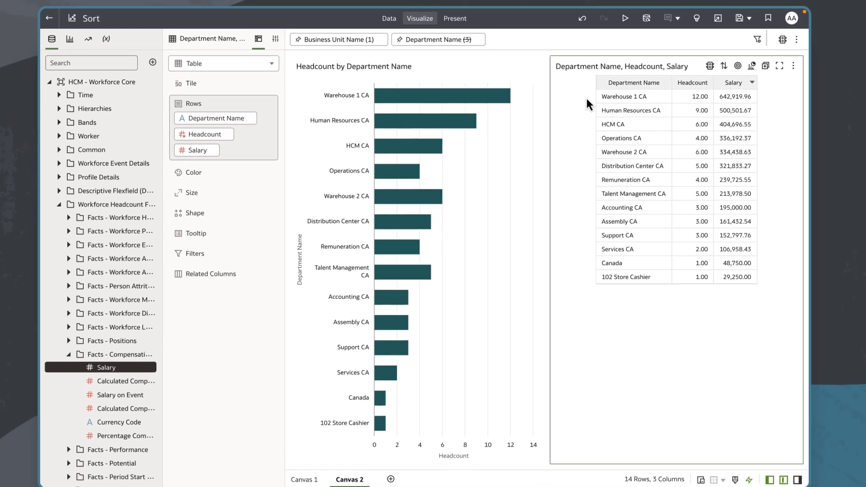